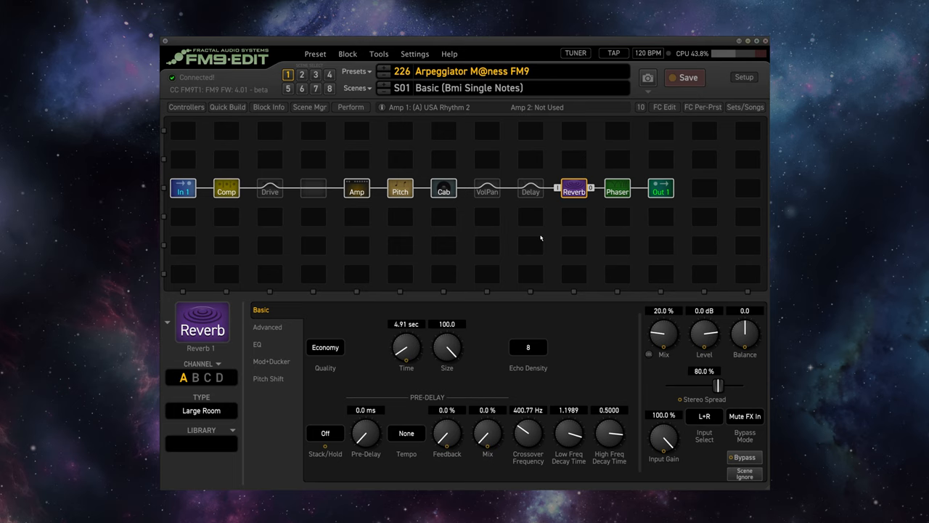
# Step: Show the Pitch block's Sequencer page in the Arpeggiator M@ness preset
pyautogui.click(399, 188)
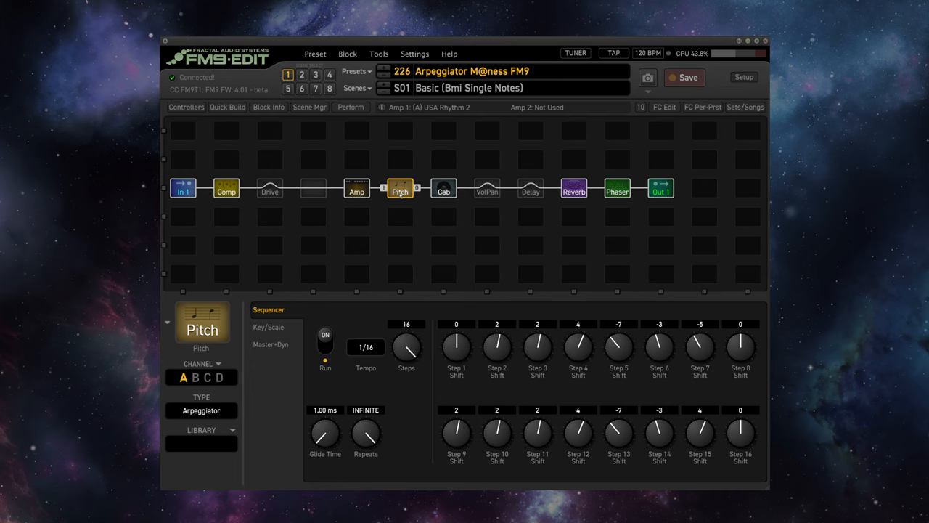
pyautogui.click(326, 342)
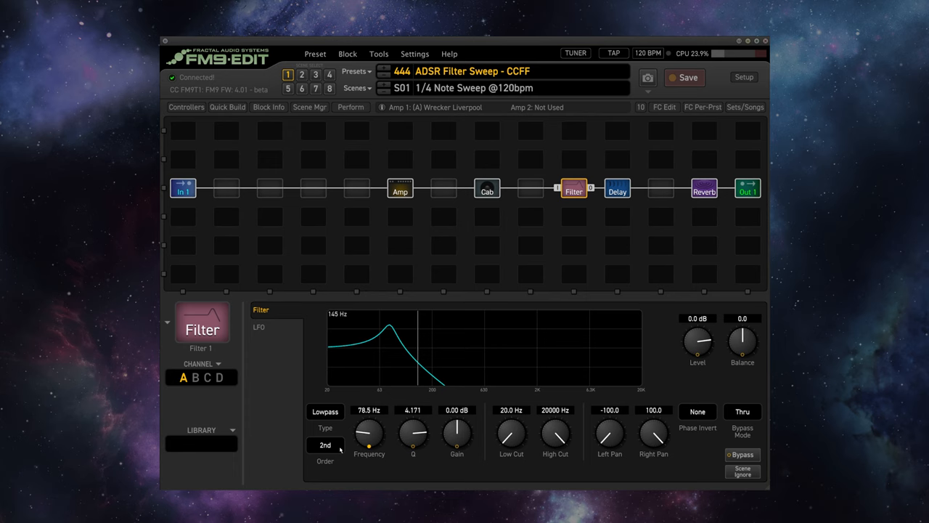
# Step: Sweep the lowpass Frequency up to about 5,677 Hz and back down to 78.5 Hz
pyautogui.moveTo(369, 435); pyautogui.dragTo(369, 407)
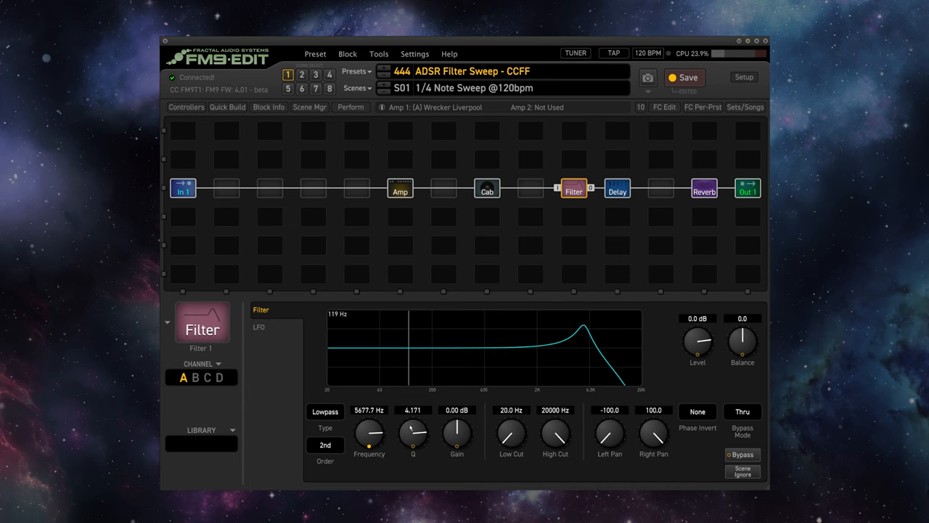
pyautogui.moveTo(369, 436); pyautogui.dragTo(369, 443)
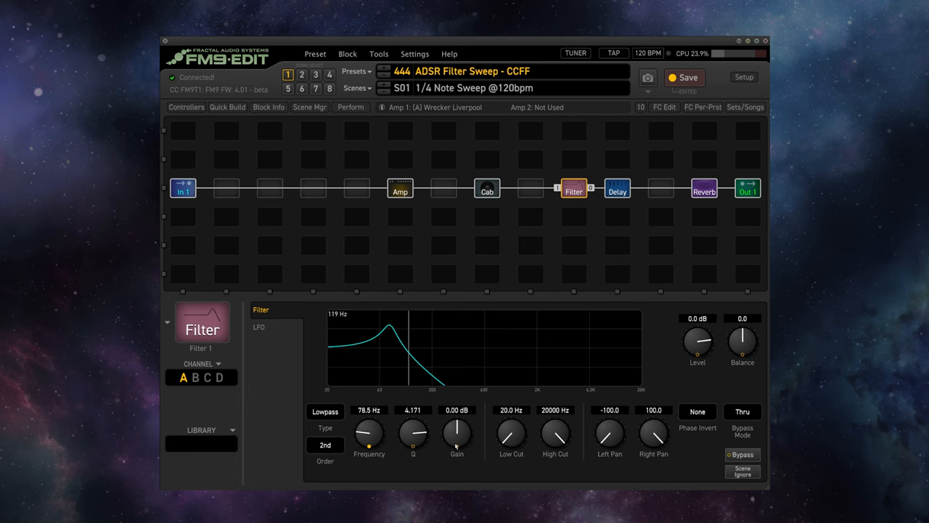
pyautogui.moveTo(369, 435); pyautogui.dragTo(369, 406)
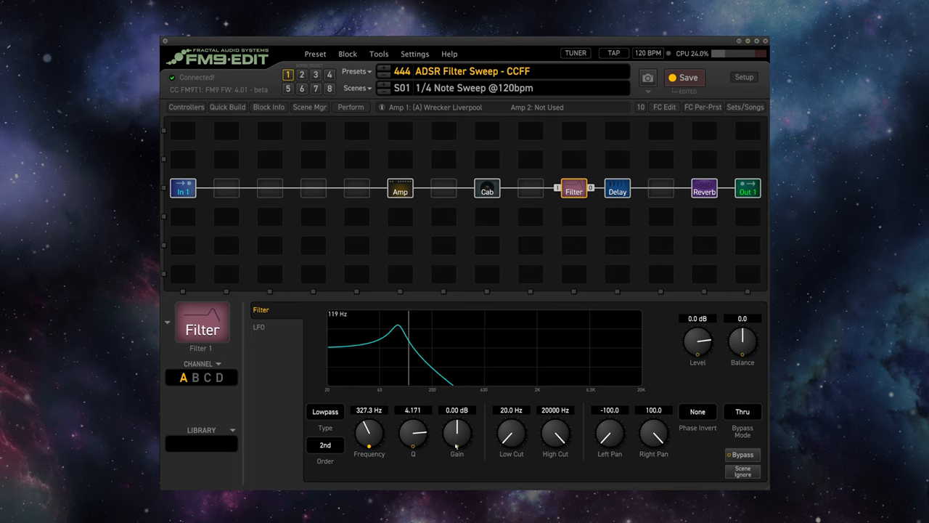
pyautogui.moveTo(369, 435); pyautogui.dragTo(372, 418)
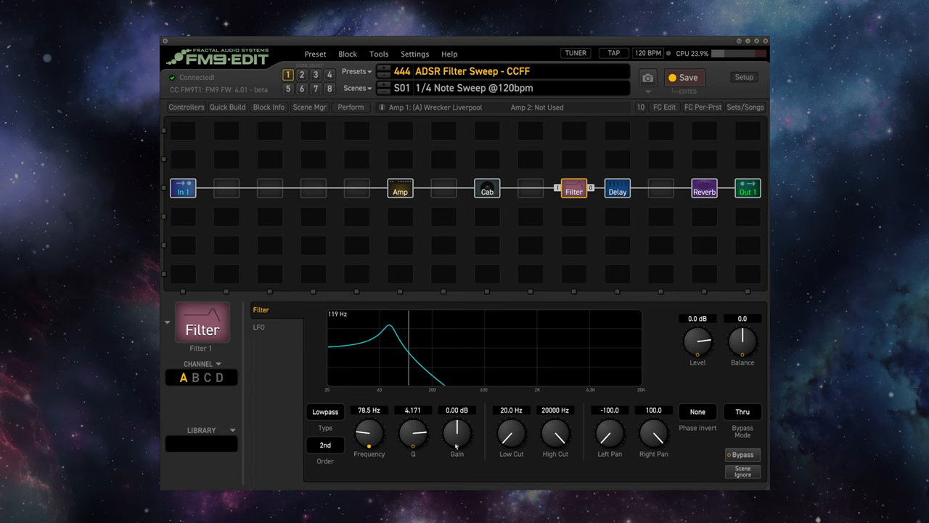
pyautogui.moveTo(592, 404)
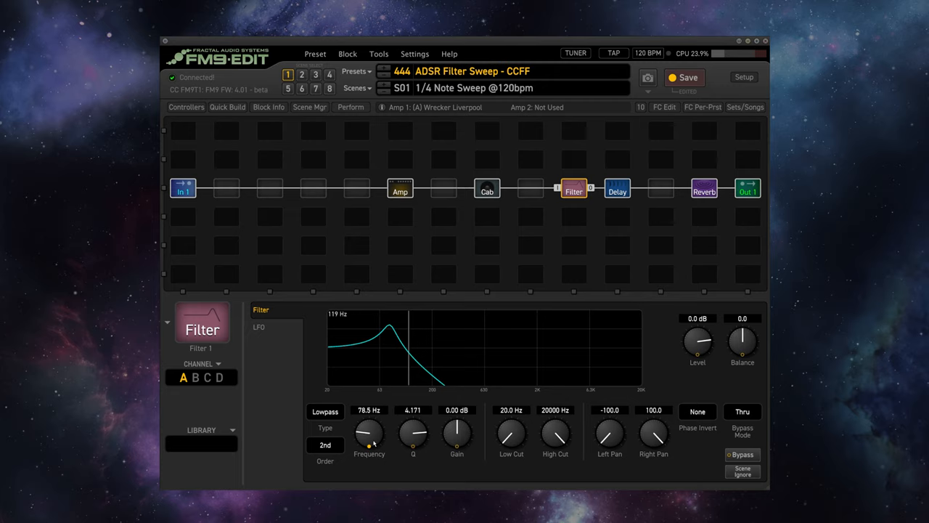
pyautogui.click(368, 434)
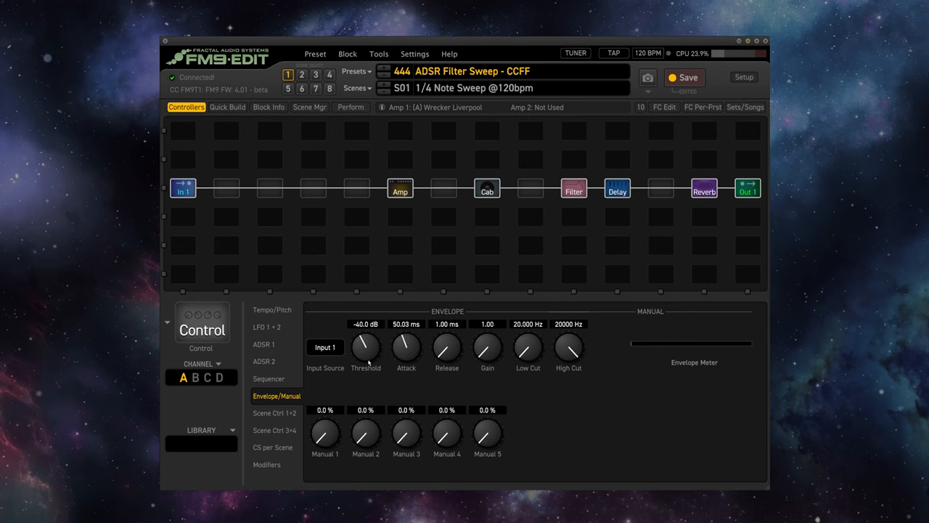
pyautogui.click(574, 189)
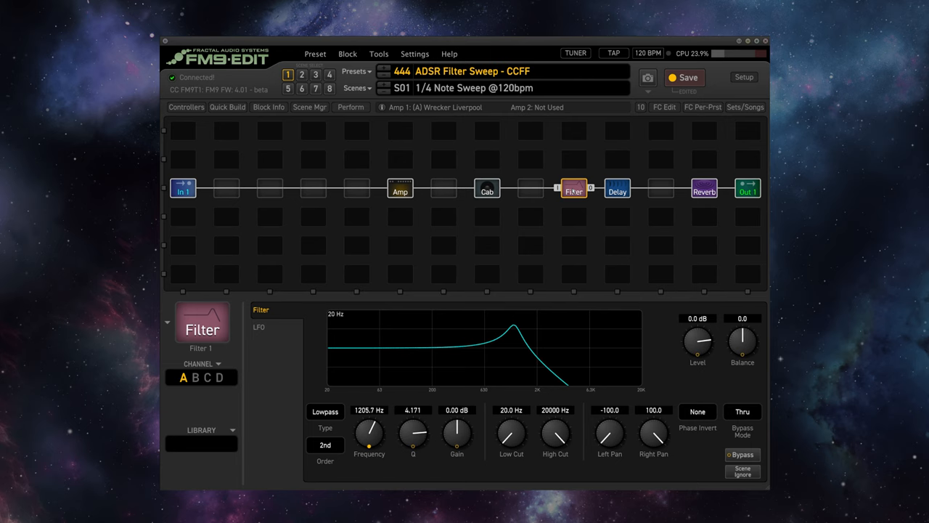
pyautogui.moveTo(369, 436); pyautogui.dragTo(368, 465)
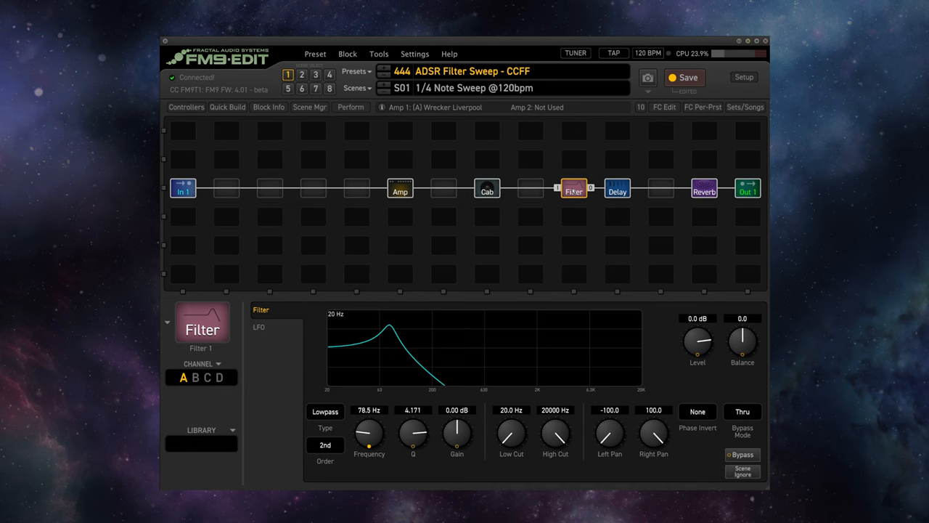
pyautogui.moveTo(369, 435); pyautogui.dragTo(377, 407)
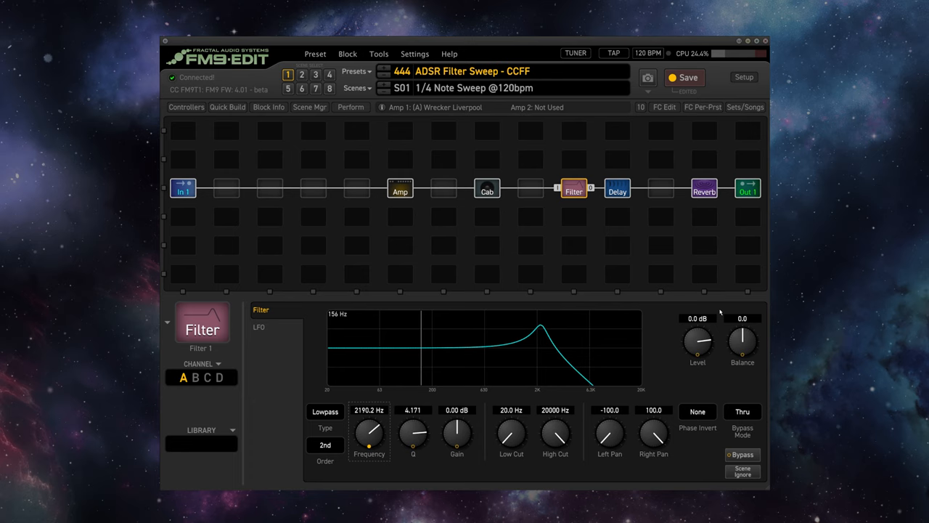
# Step: Reset the cutoff to 78.5 Hz and show the ADSR 1 envelope driving it
pyautogui.moveTo(369, 436); pyautogui.dragTo(369, 450)
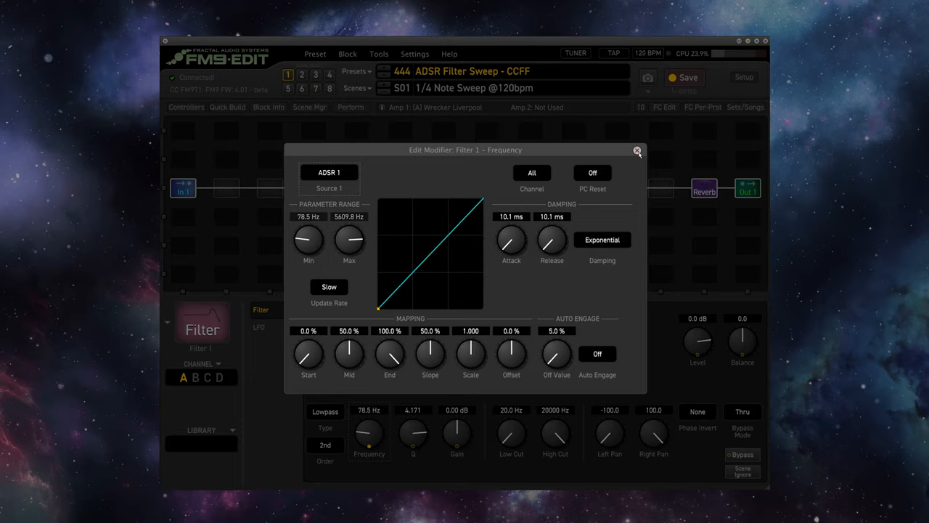
pyautogui.click(637, 151)
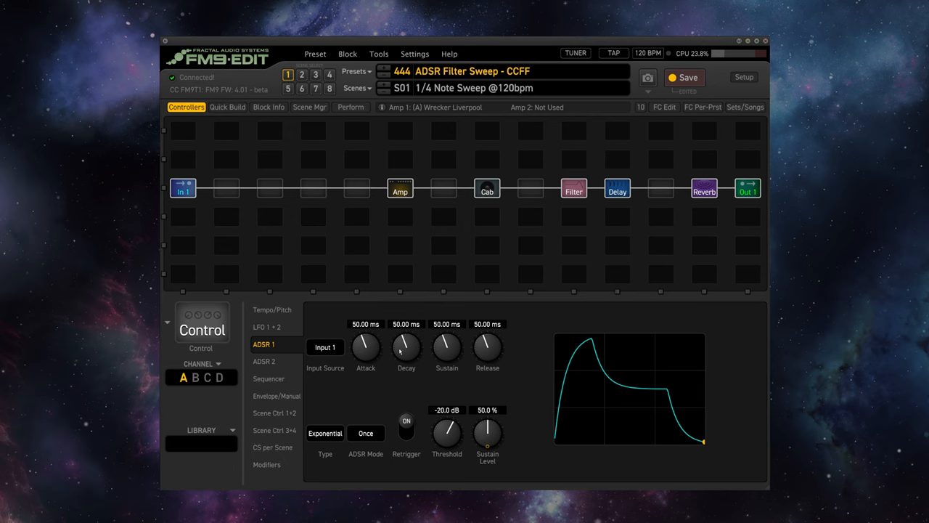
pyautogui.moveTo(609, 360)
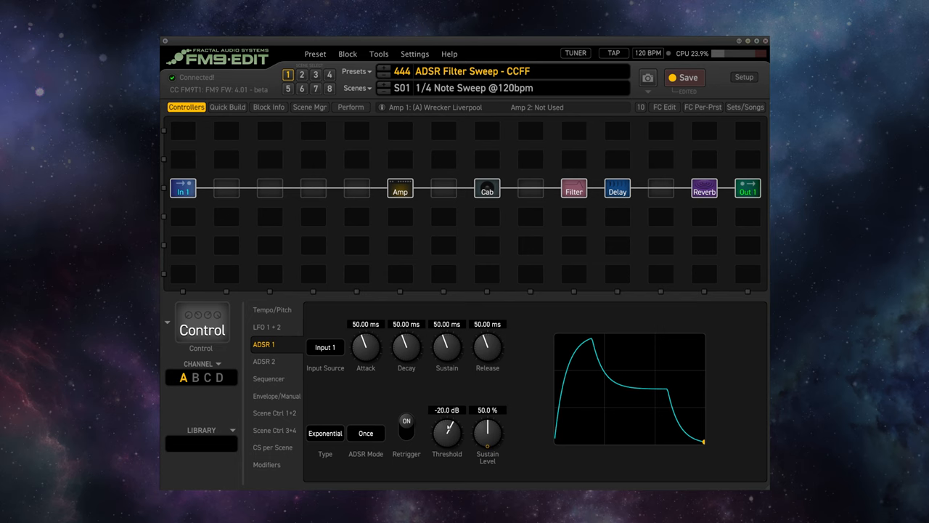
# Step: Change ADSR 1's Type from Exponential to Linear, then show the Filter lowpass settings
pyautogui.click(366, 433)
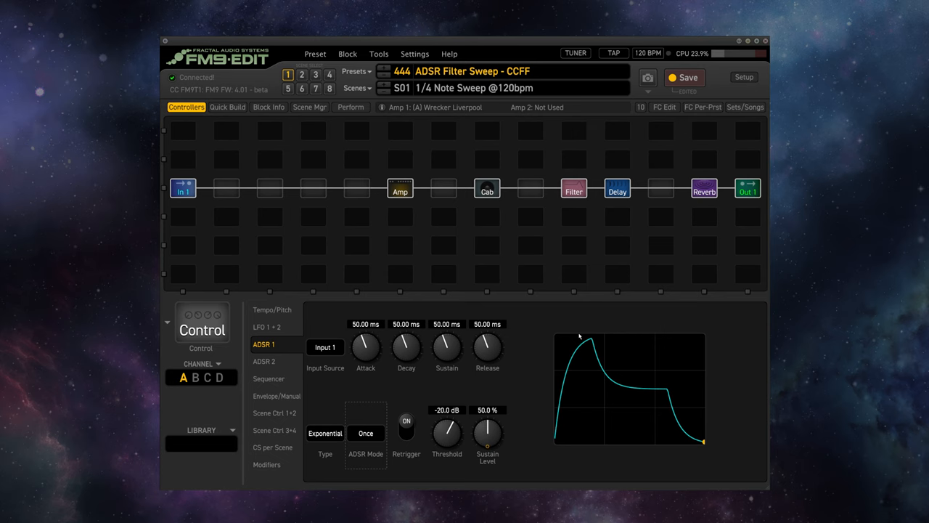
pyautogui.moveTo(467, 409)
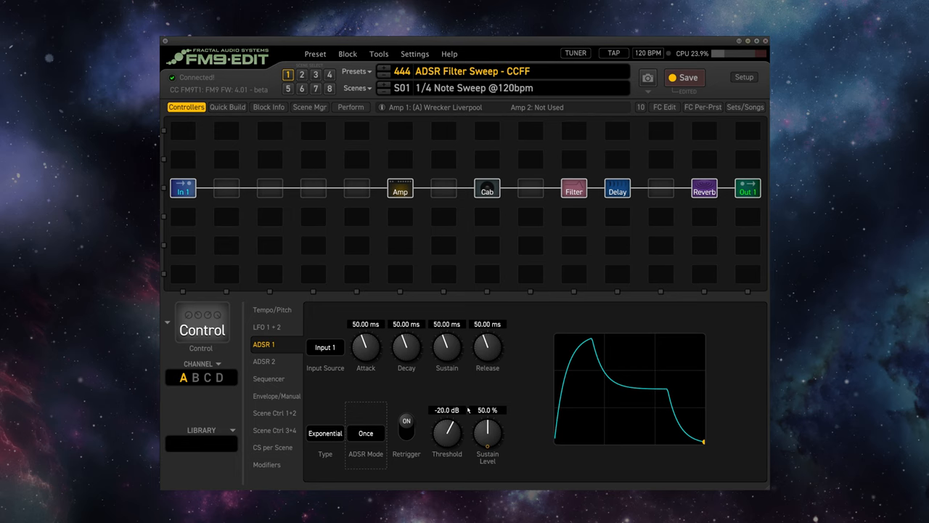
pyautogui.moveTo(671, 395)
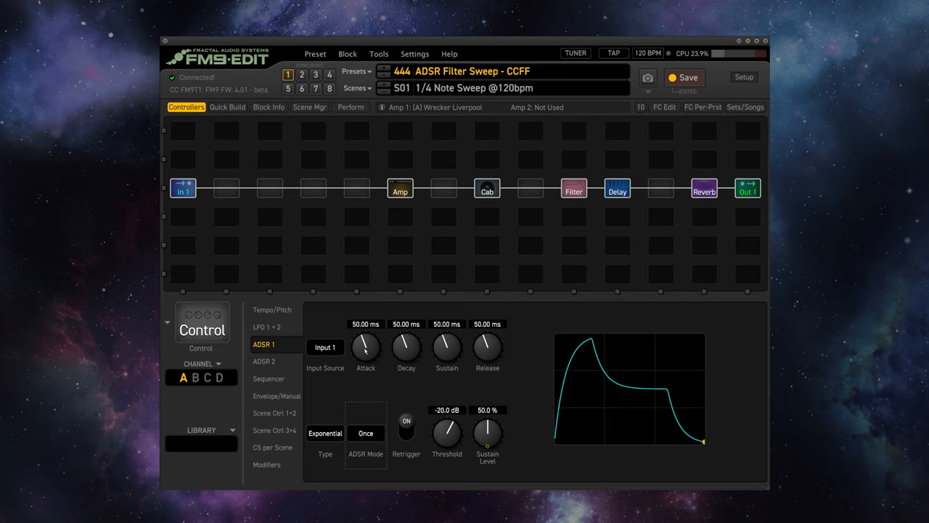
pyautogui.click(326, 433)
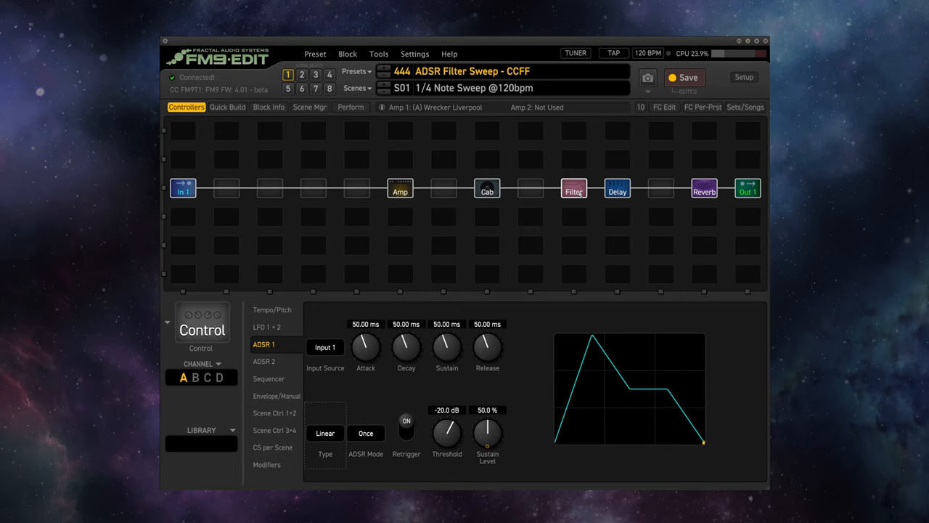
pyautogui.click(573, 188)
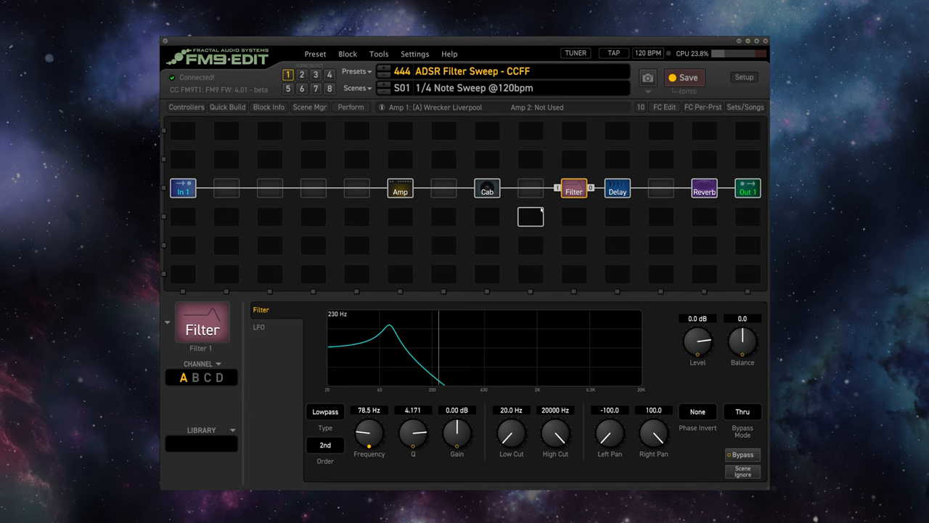
# Step: Set ADSR 1 to about 734, 606, 492 and 688 ms and watch the filter frequency respond
pyautogui.click(186, 107)
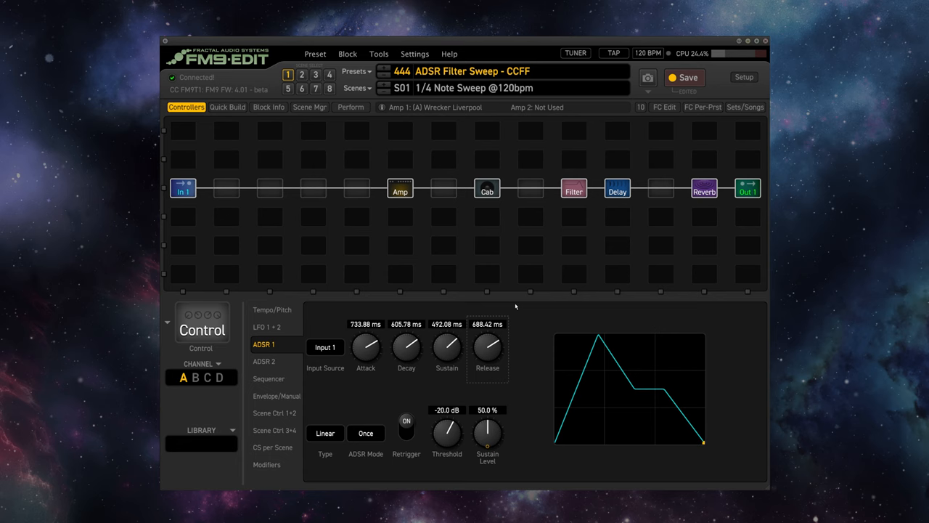
pyautogui.click(573, 189)
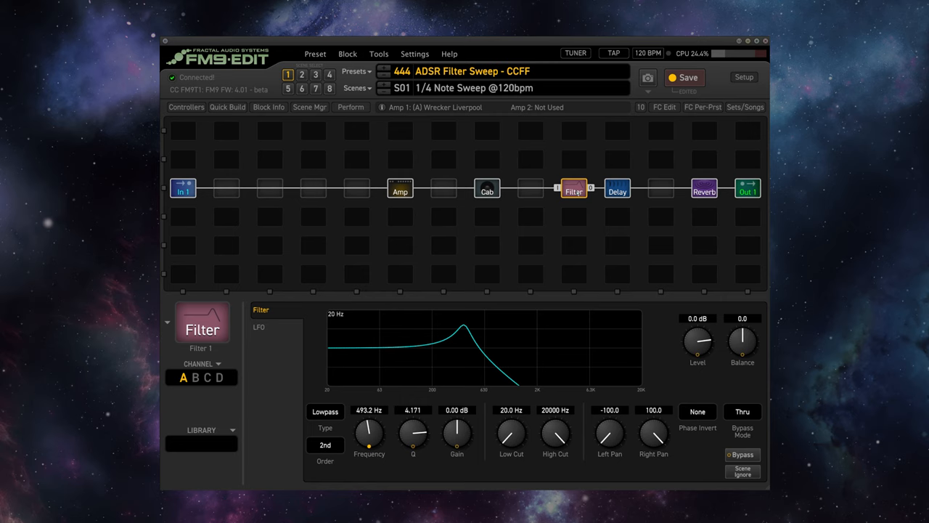
pyautogui.click(186, 107)
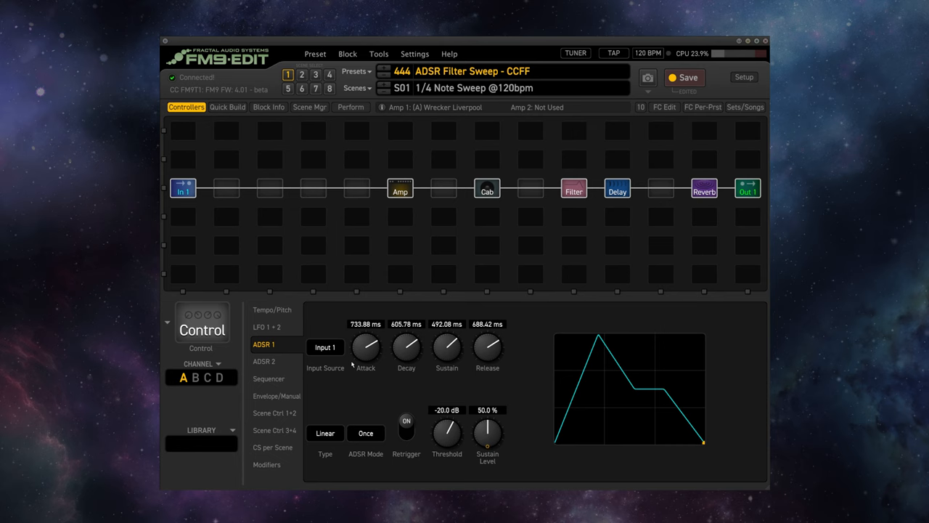
pyautogui.moveTo(645, 396)
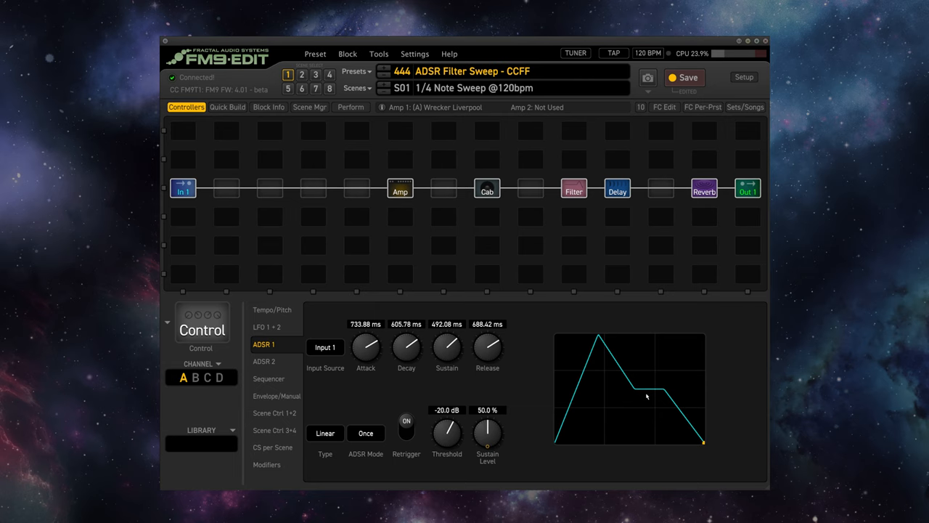
pyautogui.moveTo(523, 380)
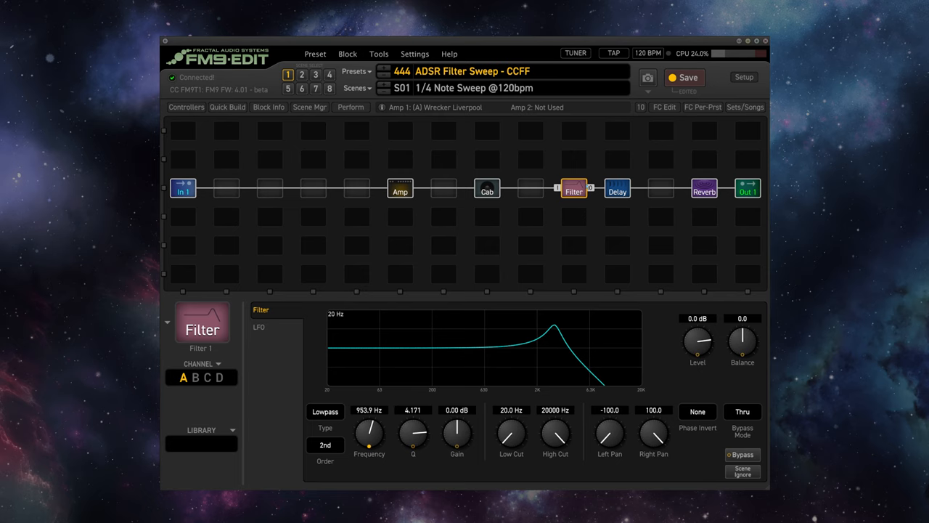
# Step: Show ADSR 1 for scene 2 with 500 ms attack, about 1.5 s release and 100% sustain level
pyautogui.click(186, 107)
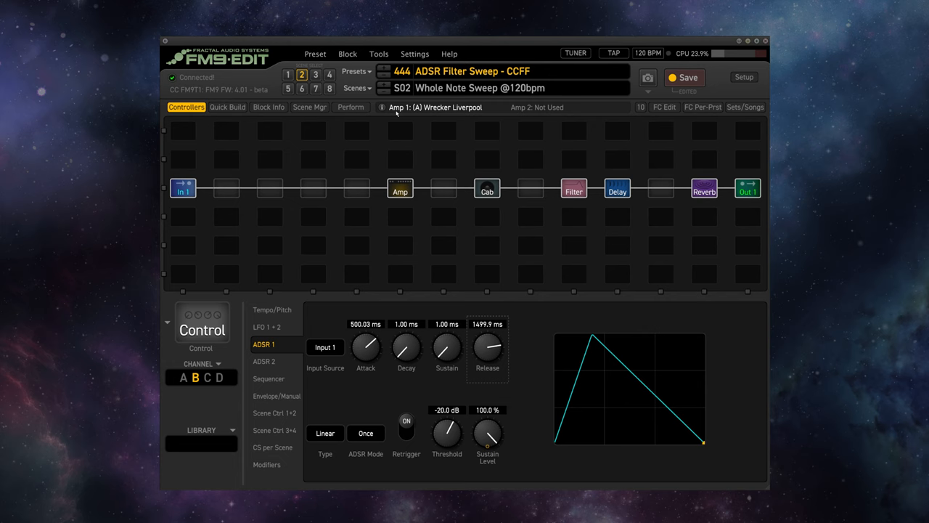
# Step: Select scene 3, 1/8T Sweep, with ADSR 1 at 50 ms attack, 67 ms sustain, 50 ms release
pyautogui.click(315, 74)
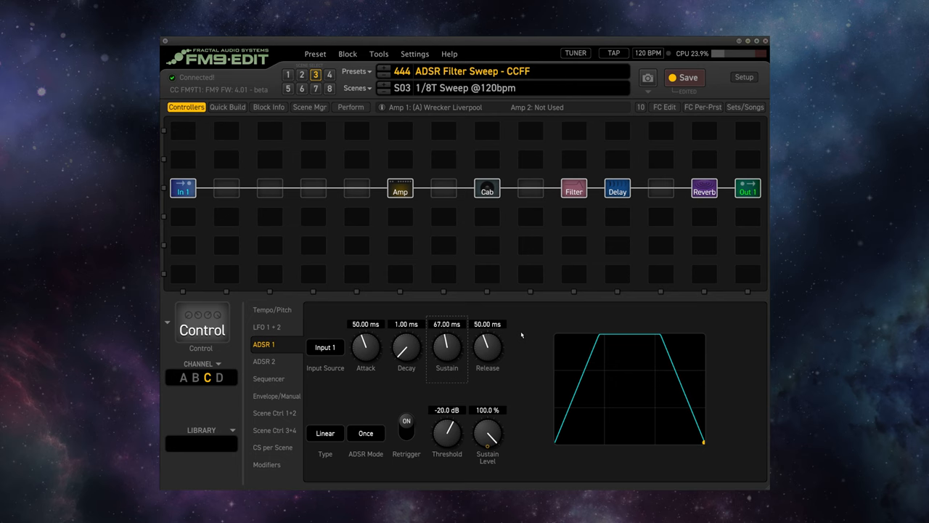
pyautogui.moveTo(630, 325)
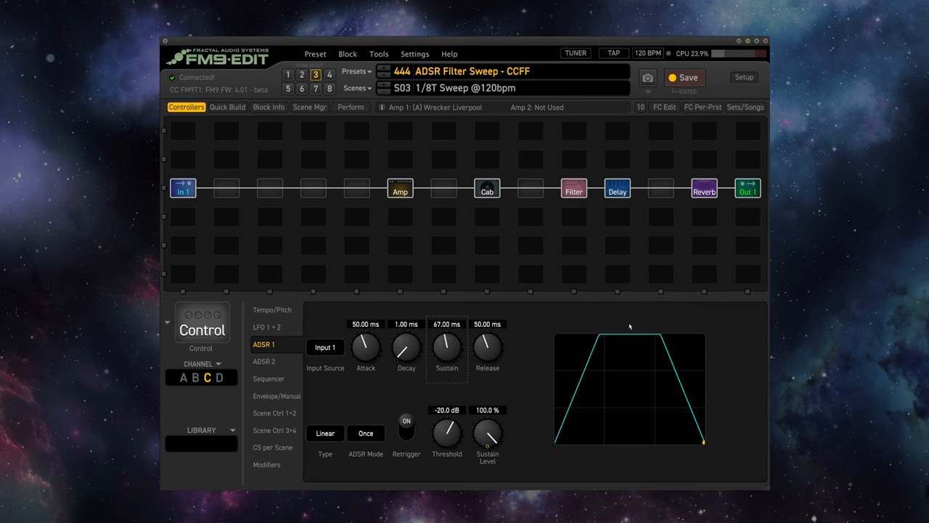
pyautogui.moveTo(386, 87)
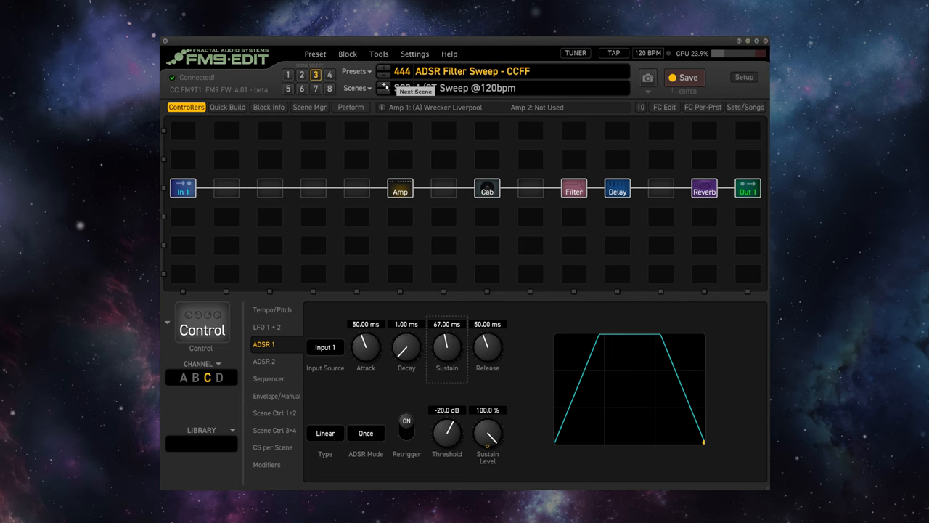
# Step: Step back from scene 3 to scene 1, 1/4 Note Sweep, reviewing ADSR 1 values per scene
pyautogui.click(328, 71)
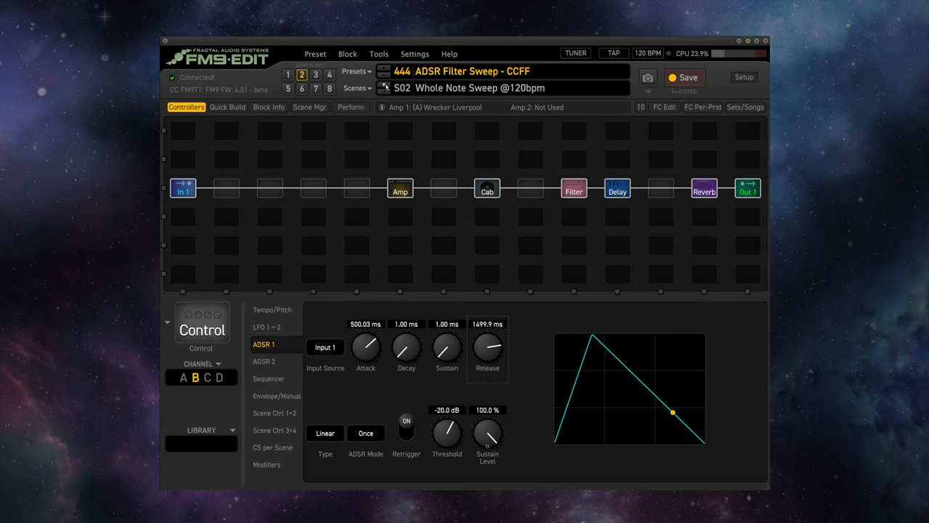
pyautogui.click(287, 74)
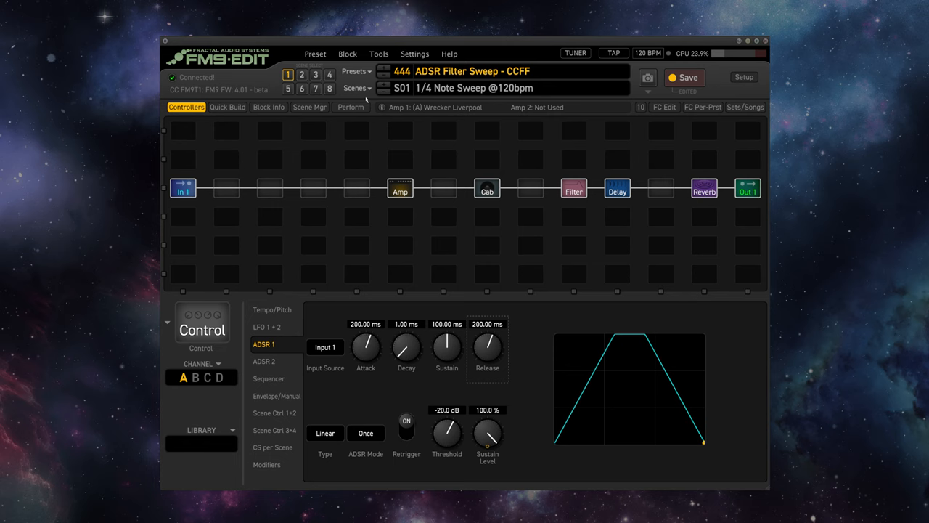
pyautogui.moveTo(479, 203)
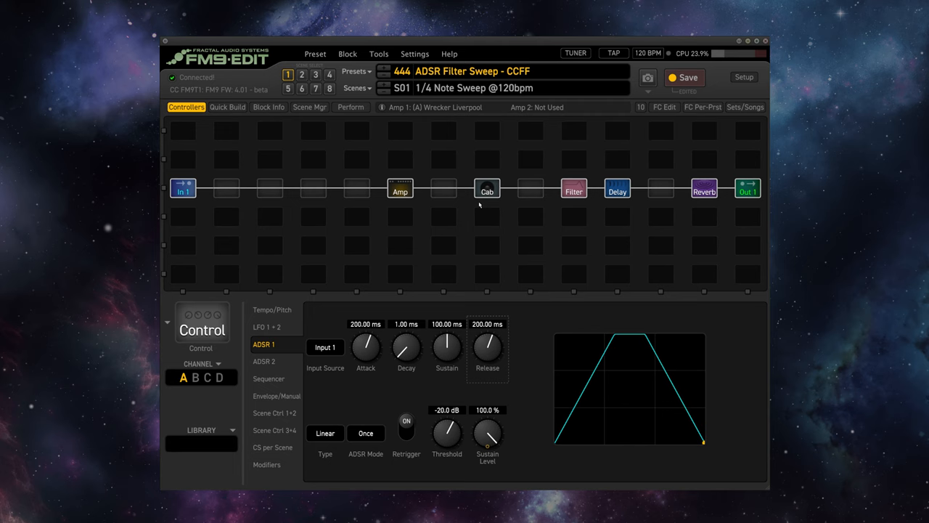